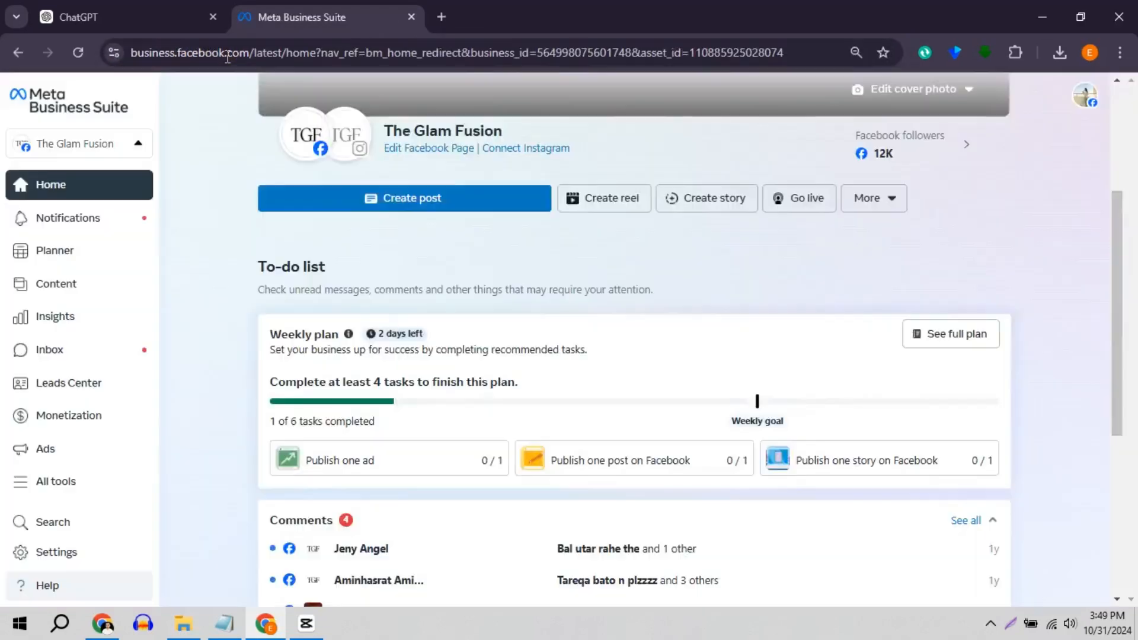
pyautogui.moveTo(223, 96)
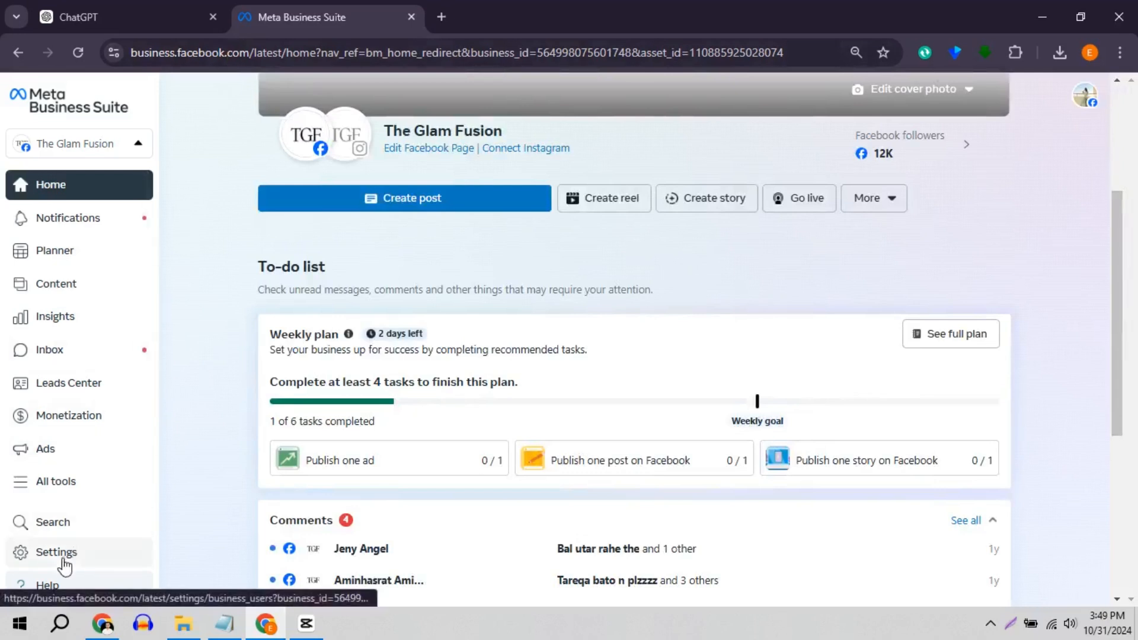
# Open Business Suite Settings to reach the People page of the business portfolio
pyautogui.click(56, 551)
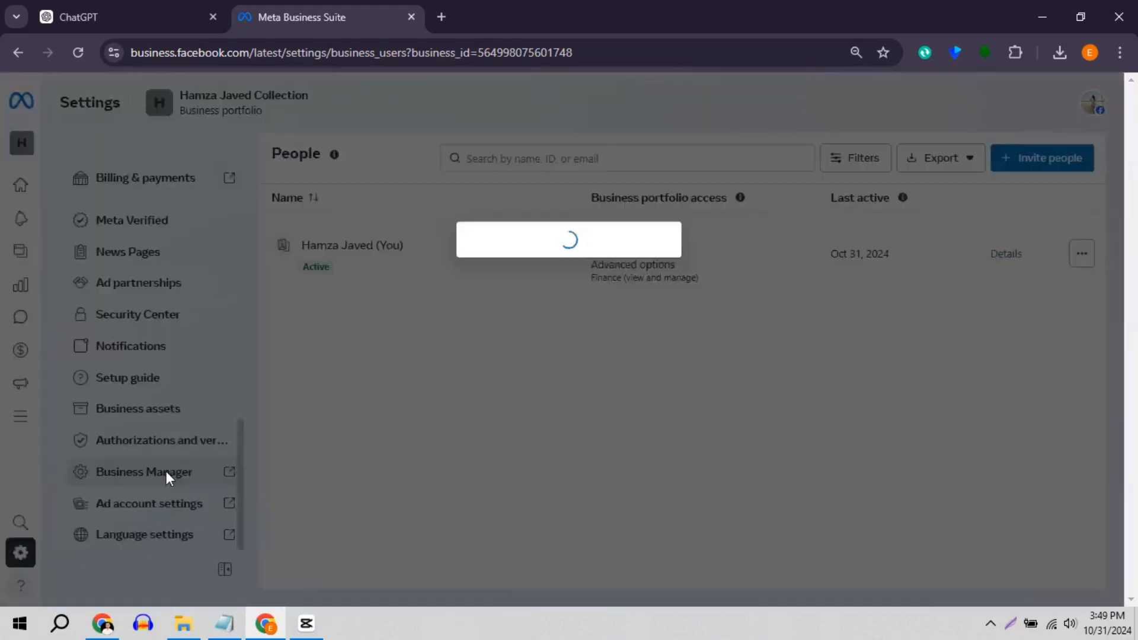
# Go to the classic Business Manager settings and expand Data sources in the sidebar
pyautogui.click(142, 472)
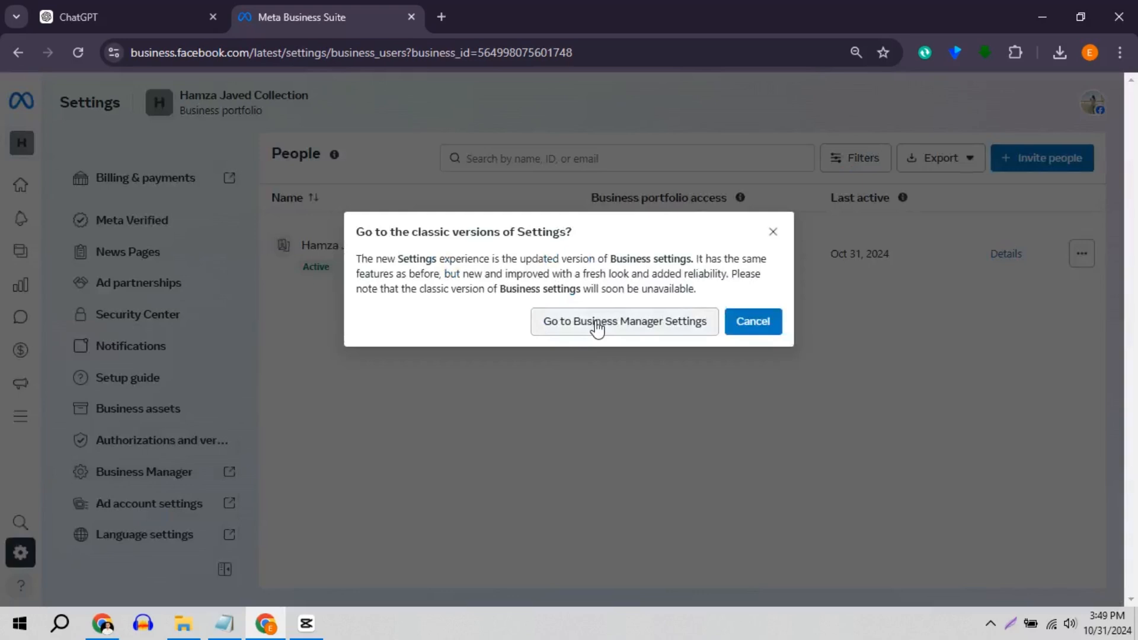
pyautogui.click(623, 321)
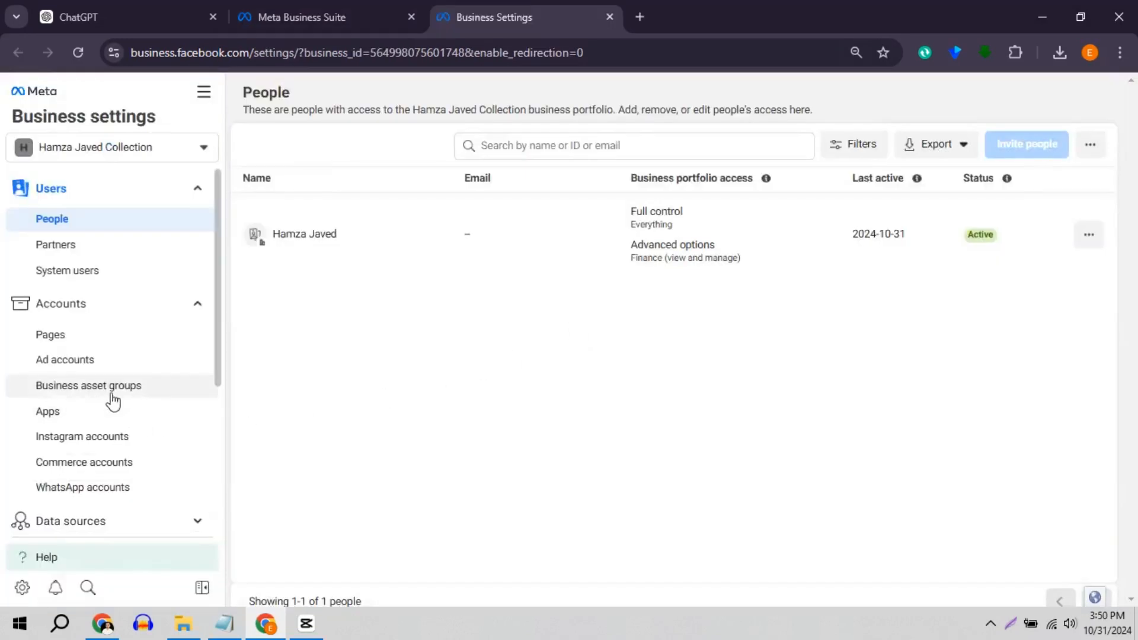
pyautogui.scroll(-3)
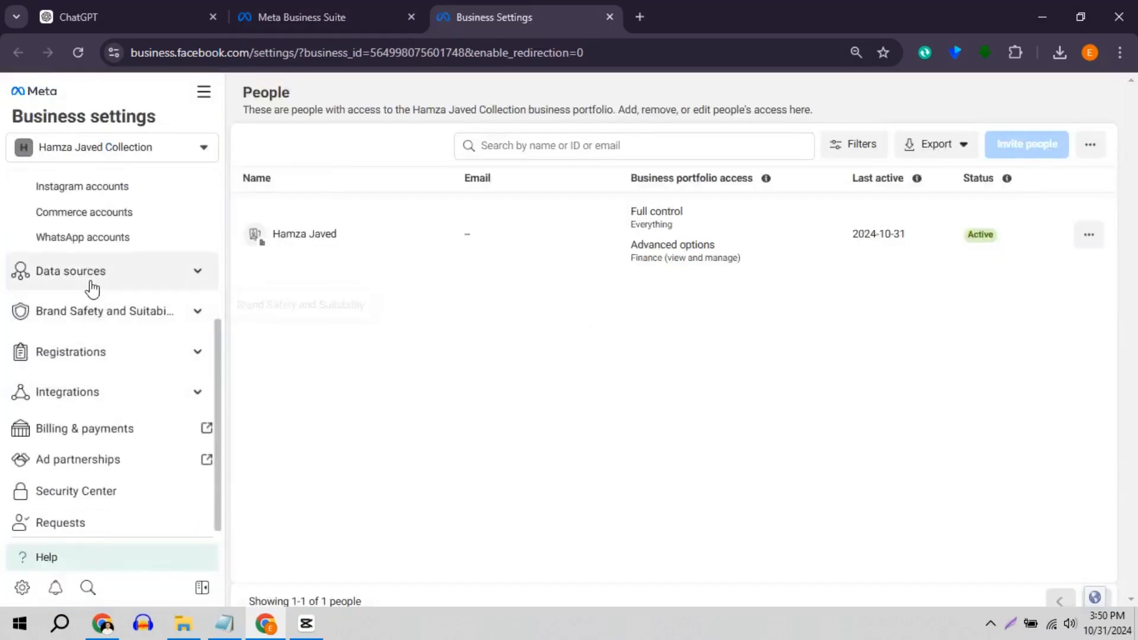
pyautogui.click(71, 271)
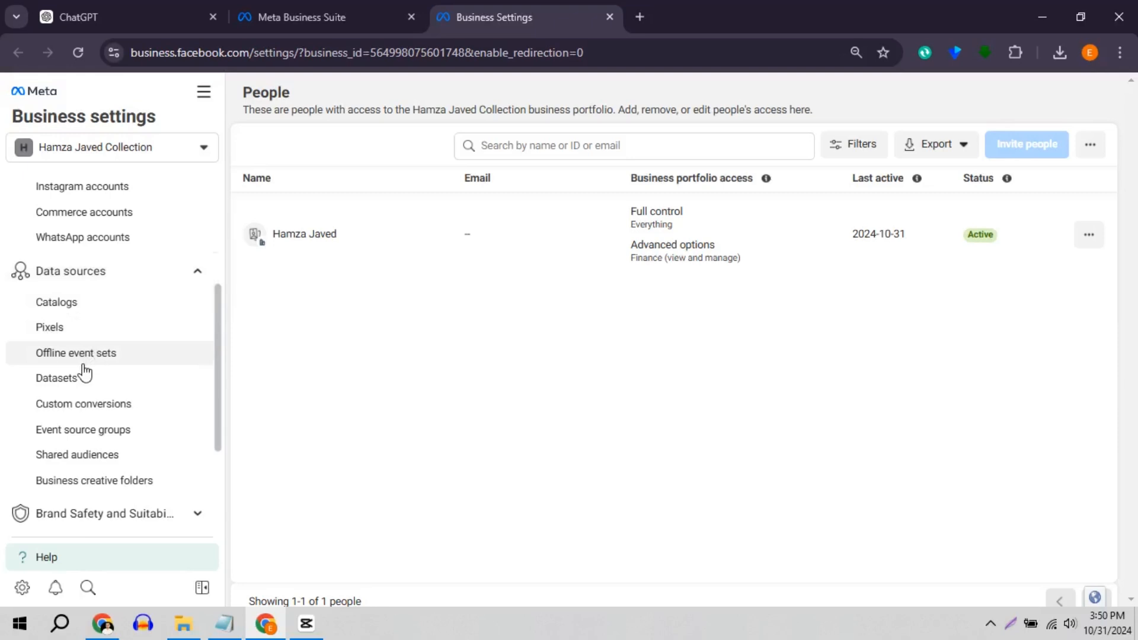
# Remove the Conversions API System User from the My New Pixel dataset
pyautogui.click(55, 378)
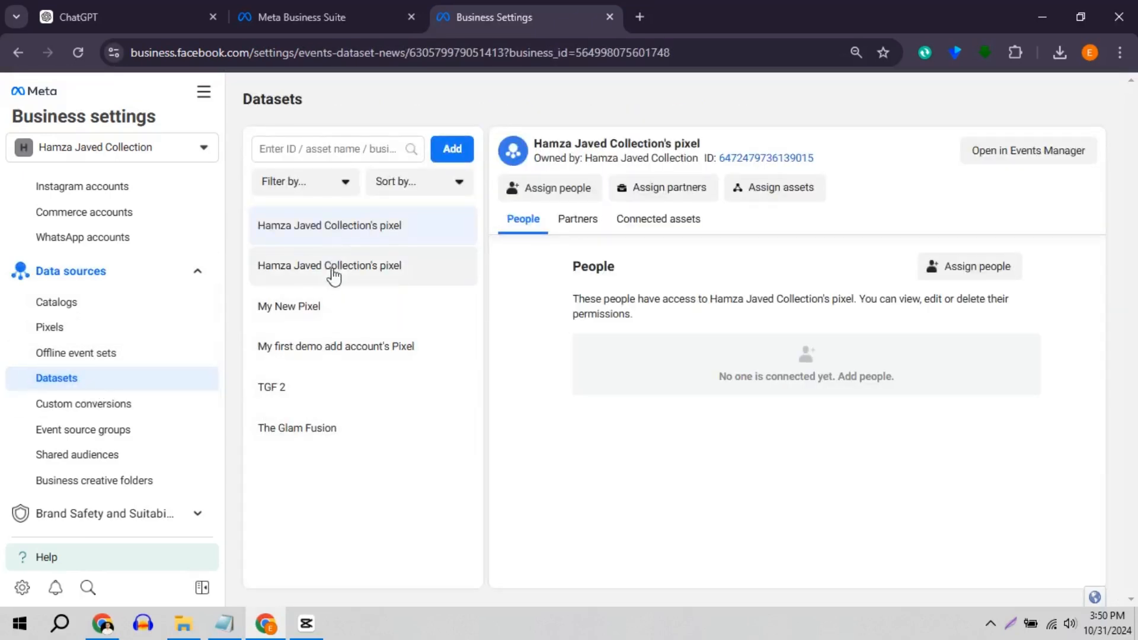
pyautogui.click(288, 306)
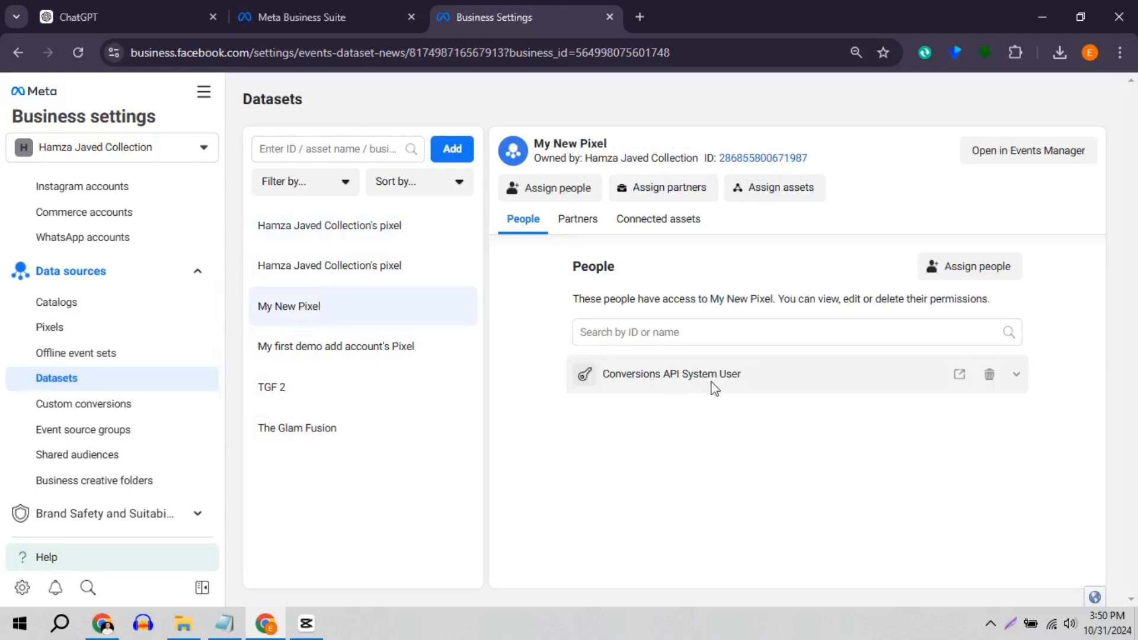
pyautogui.click(988, 374)
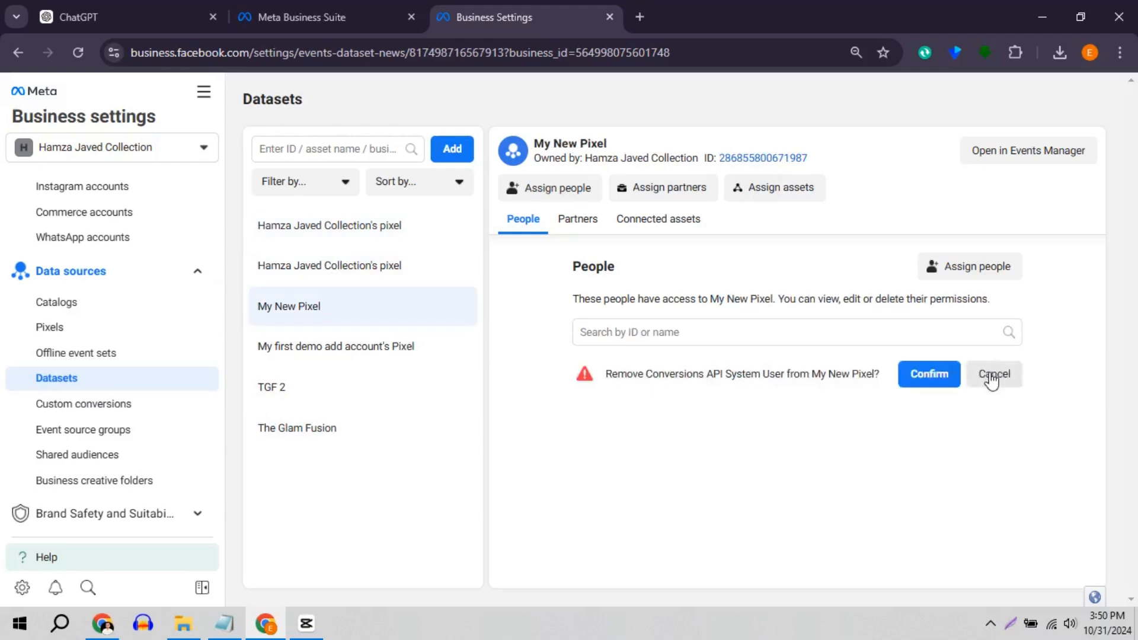
pyautogui.click(993, 374)
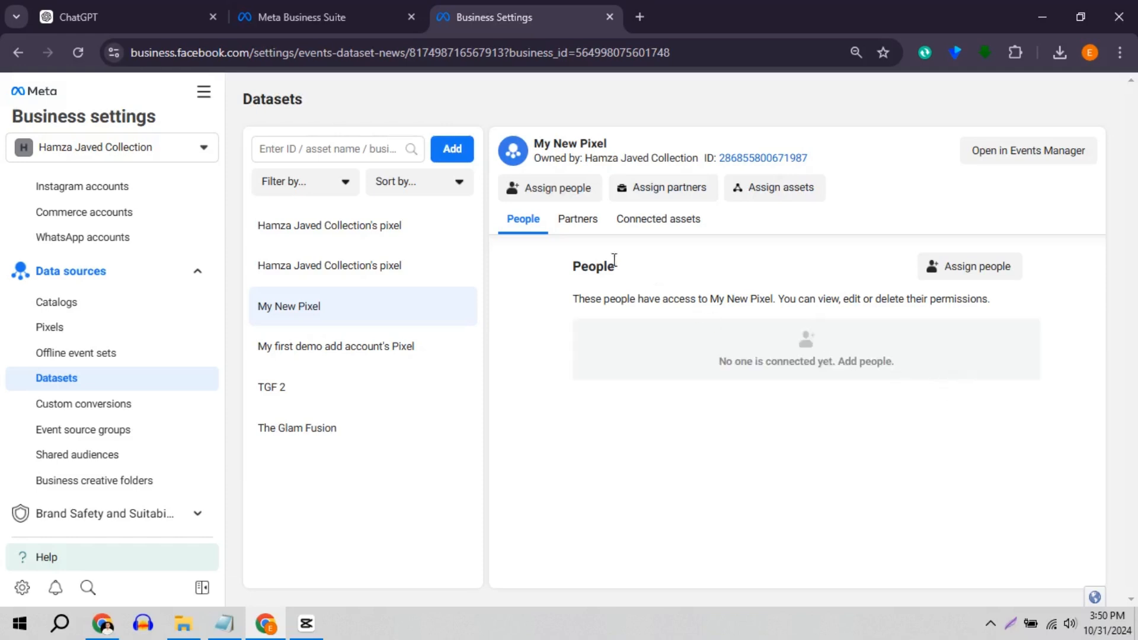
# Remove 'My first demo add account' from My New Pixel's connected assets, then select The Glam Fusion
pyautogui.click(577, 219)
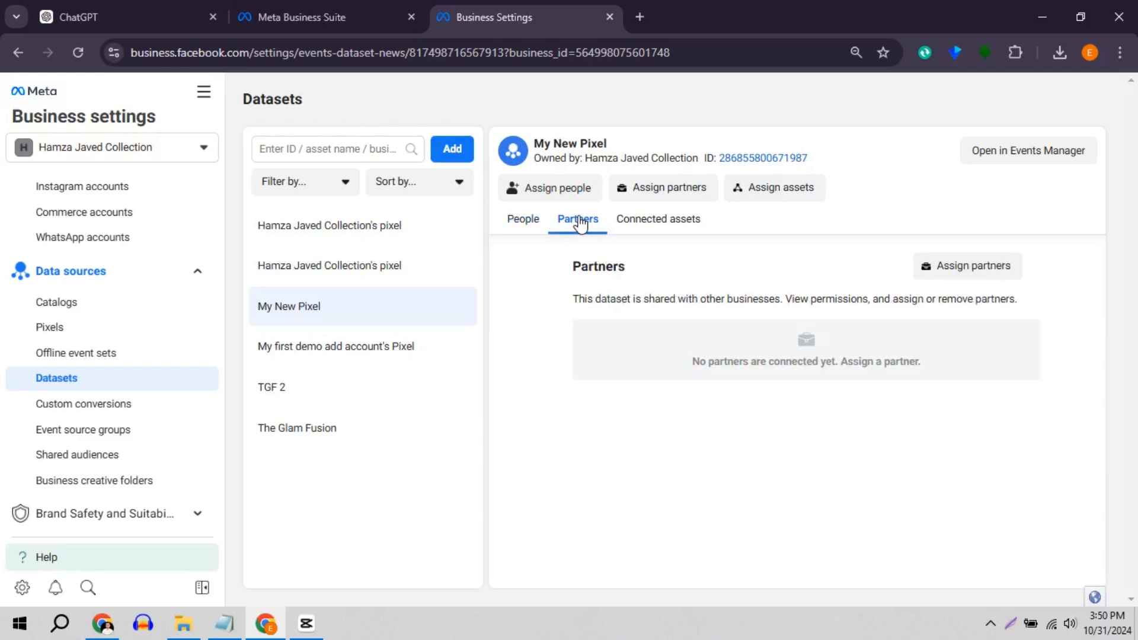
pyautogui.click(657, 219)
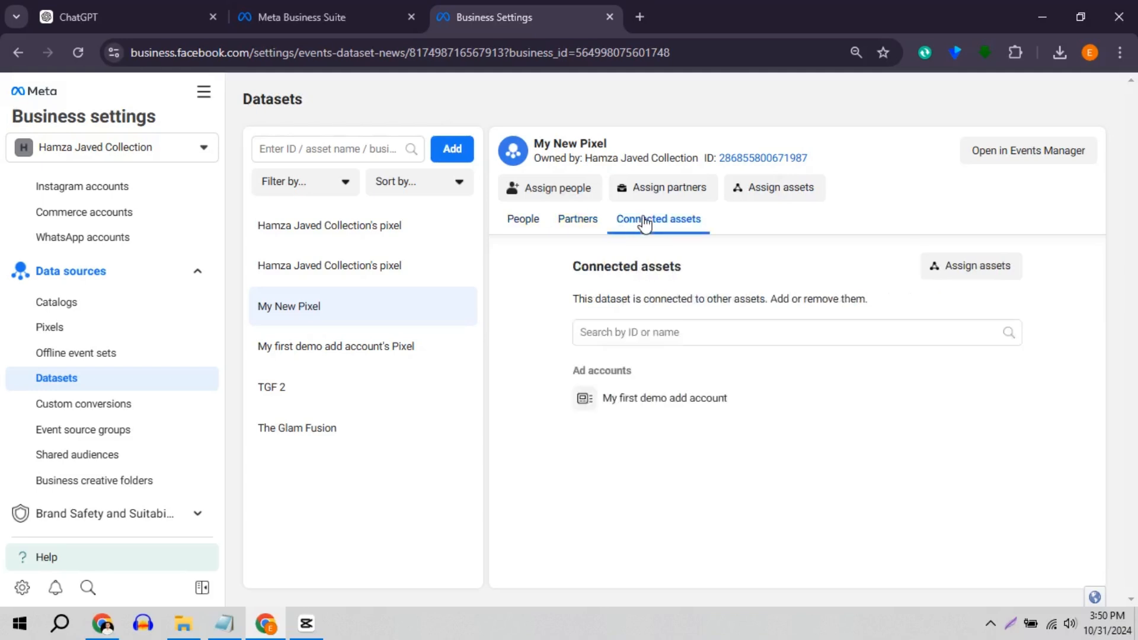
pyautogui.moveTo(773, 333)
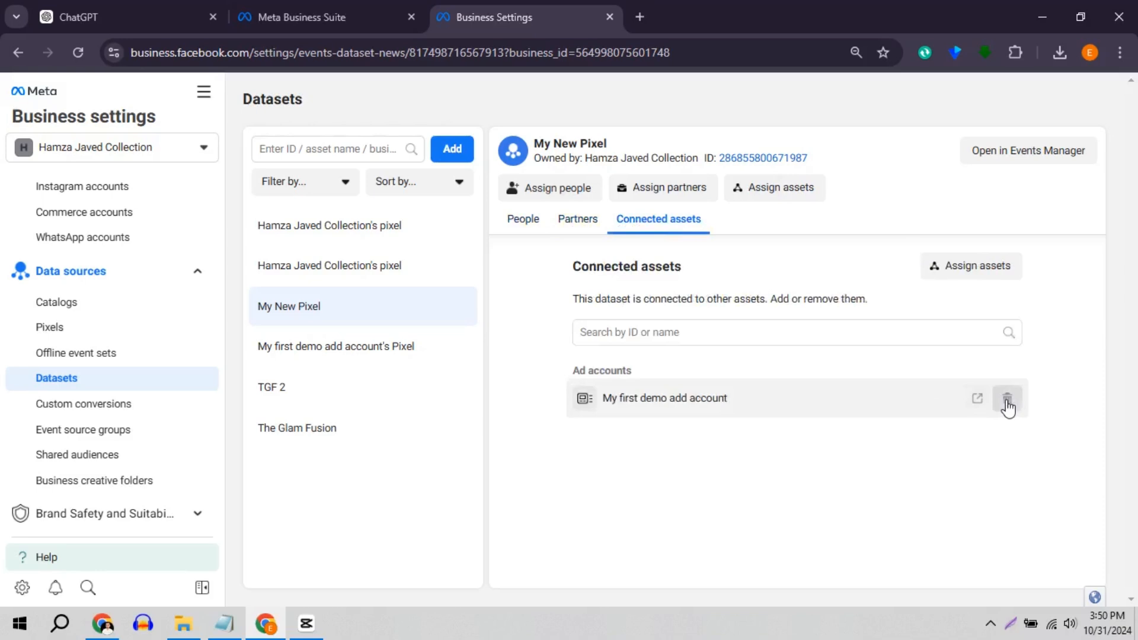
pyautogui.click(1007, 398)
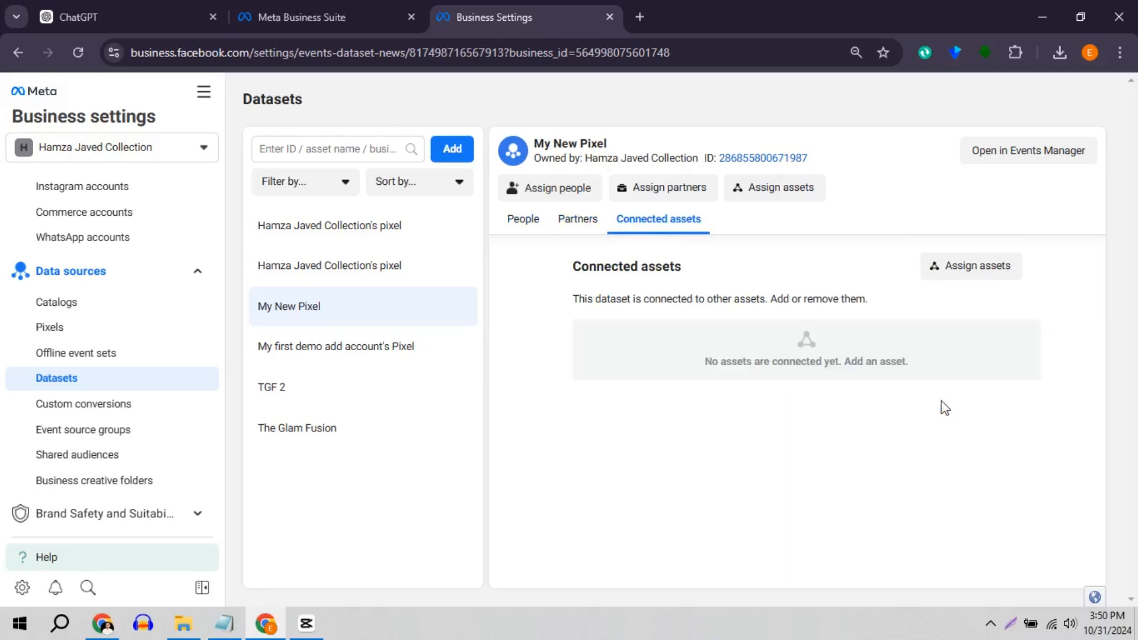
pyautogui.click(296, 427)
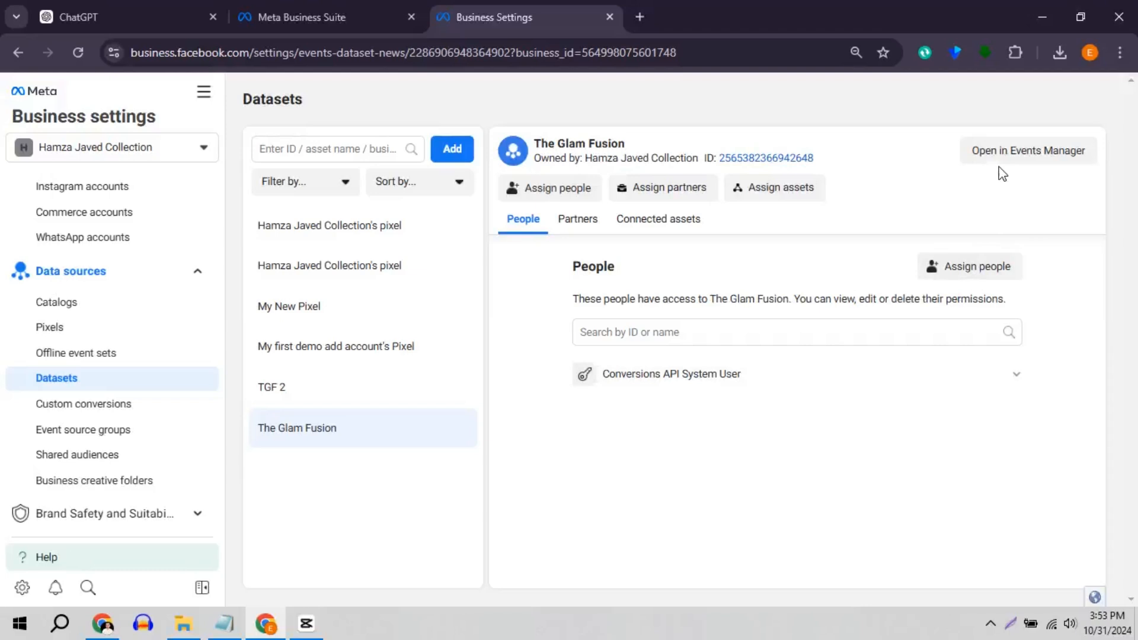
# Open The Glam Fusion's Events Manager settings and expand the Shopify connected partner
pyautogui.click(1028, 150)
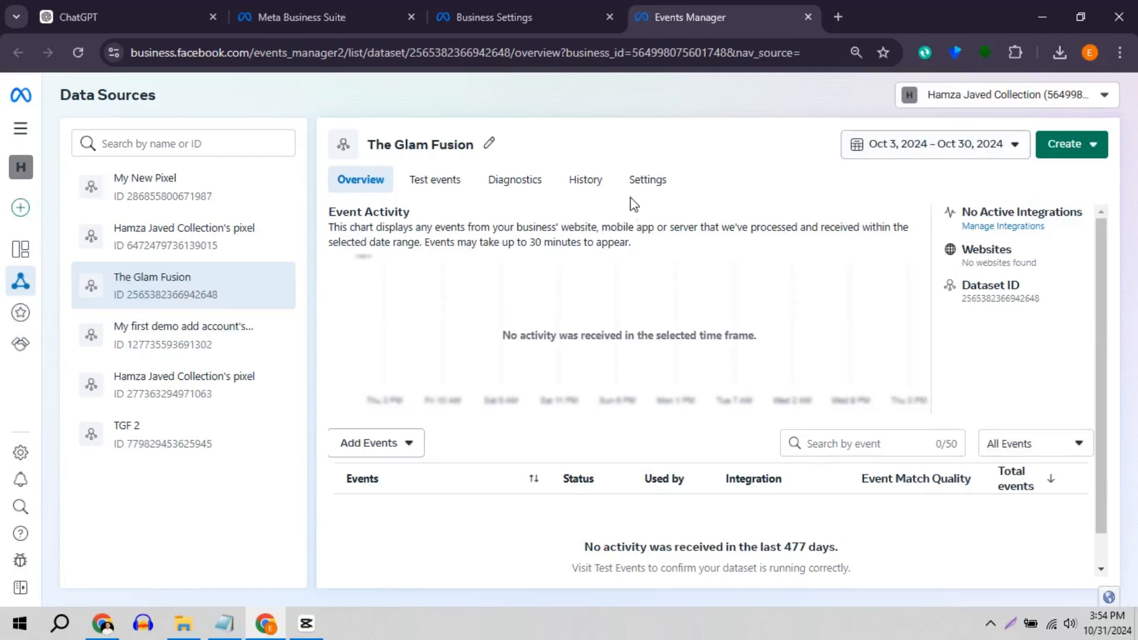
pyautogui.click(646, 179)
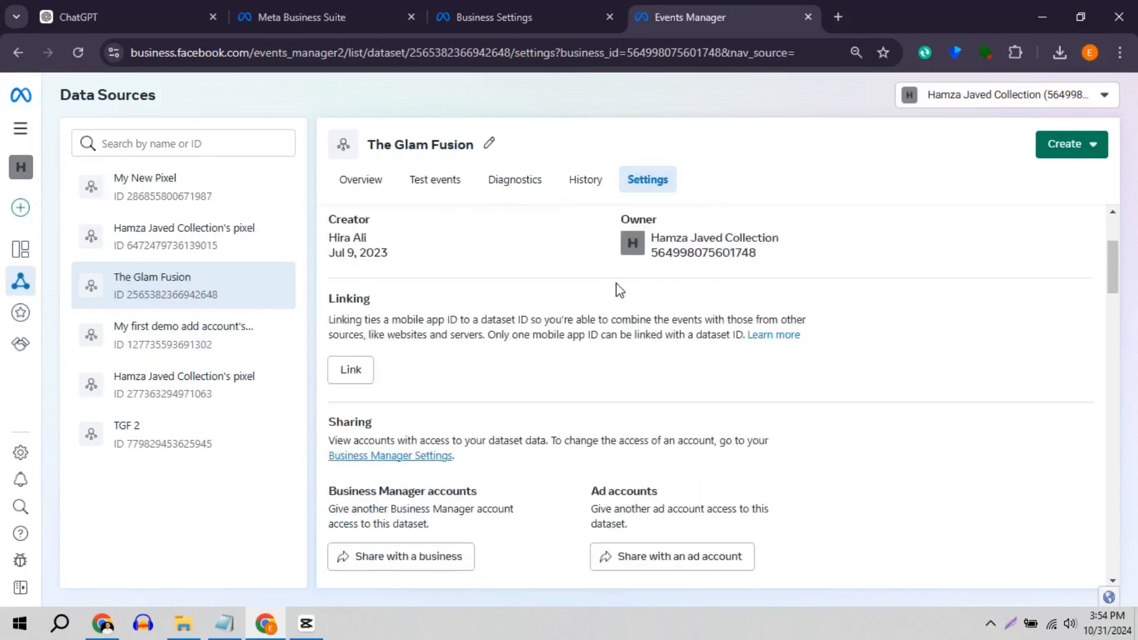
pyautogui.scroll(-3)
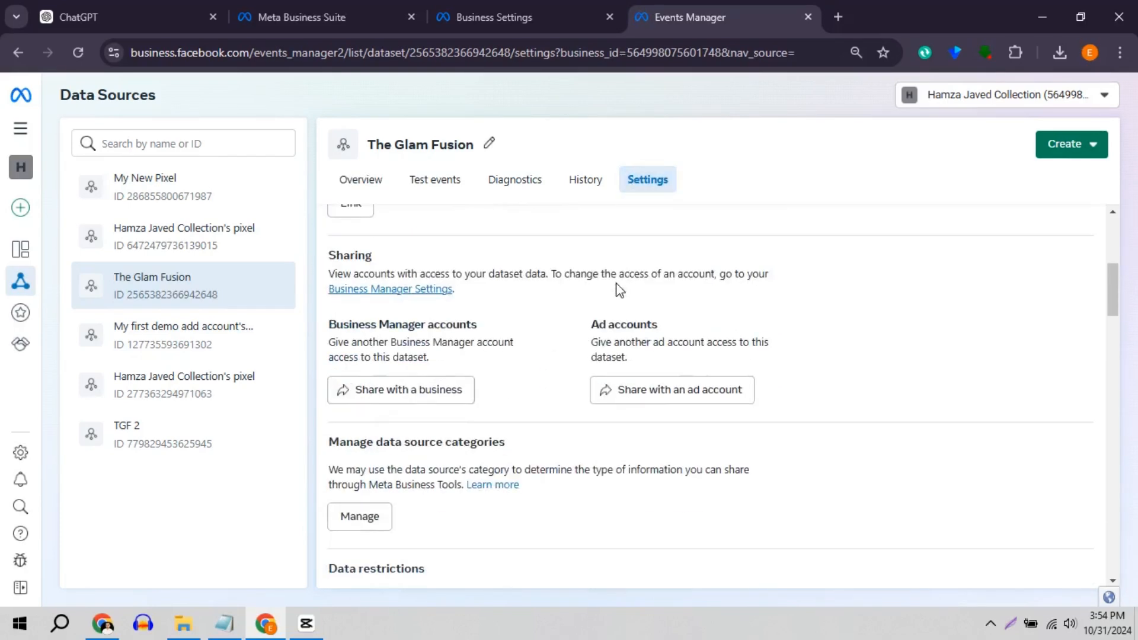
pyautogui.scroll(-3)
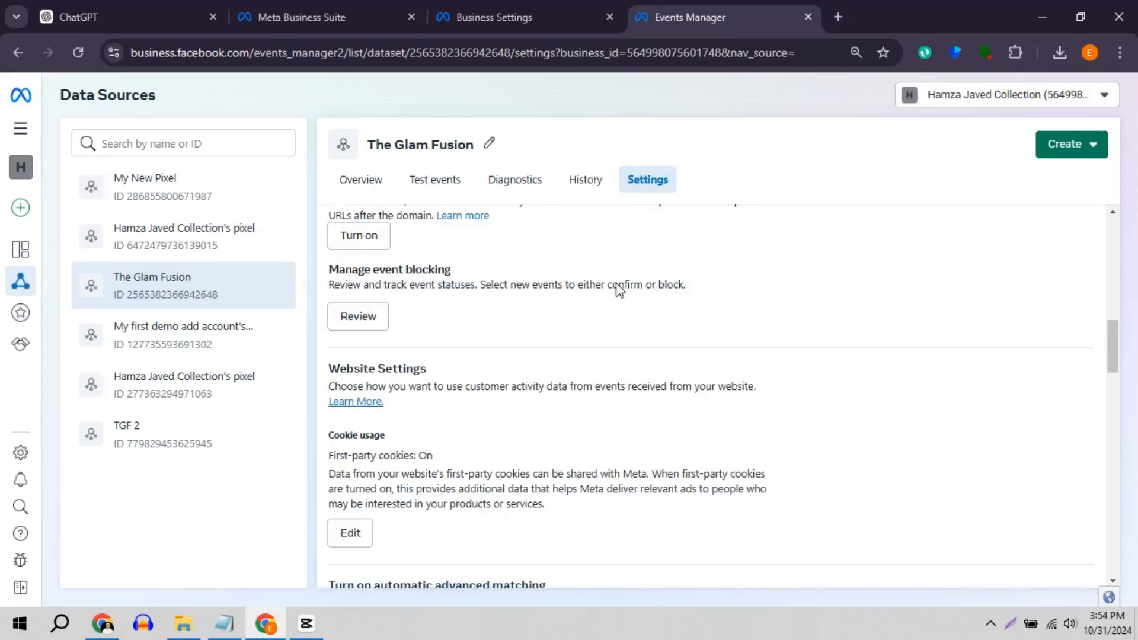
pyautogui.scroll(-3)
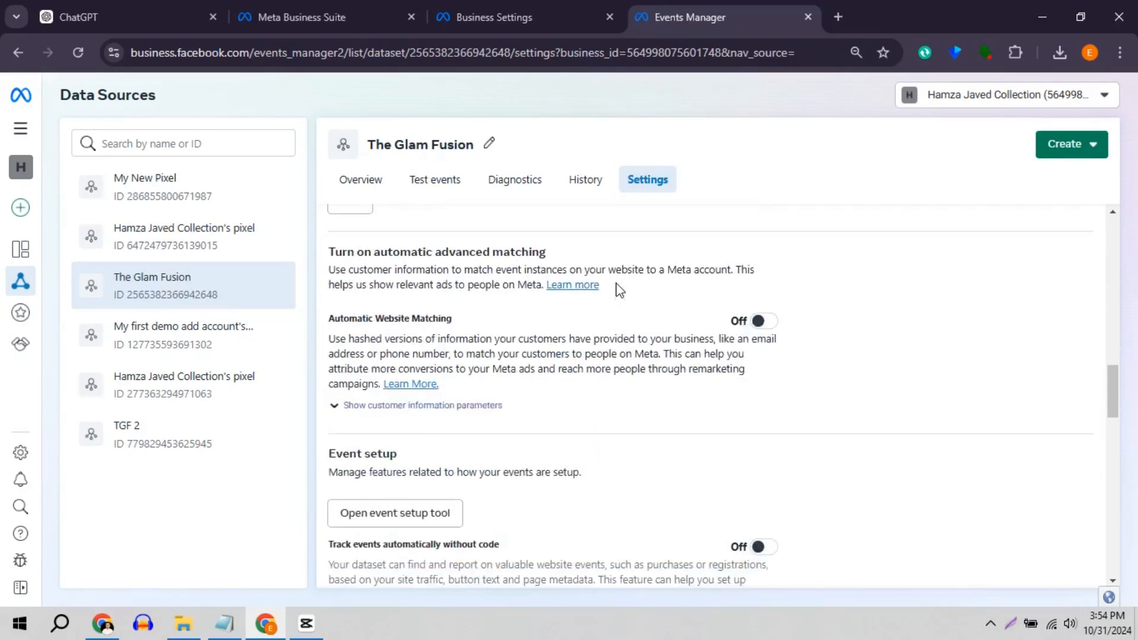
pyautogui.scroll(-3)
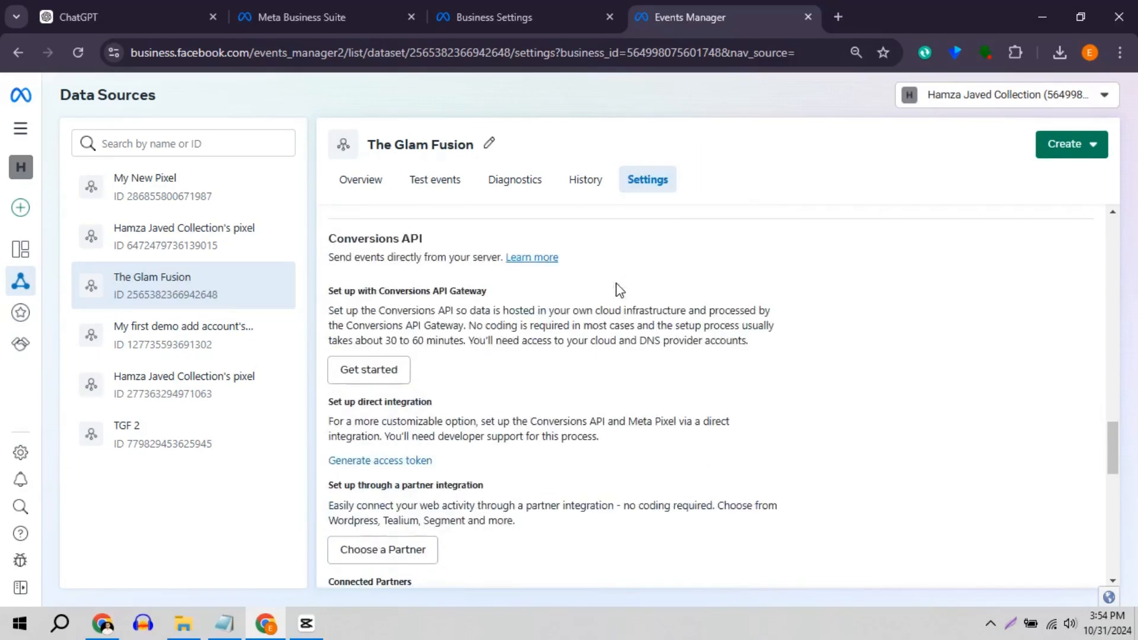
pyautogui.scroll(-3)
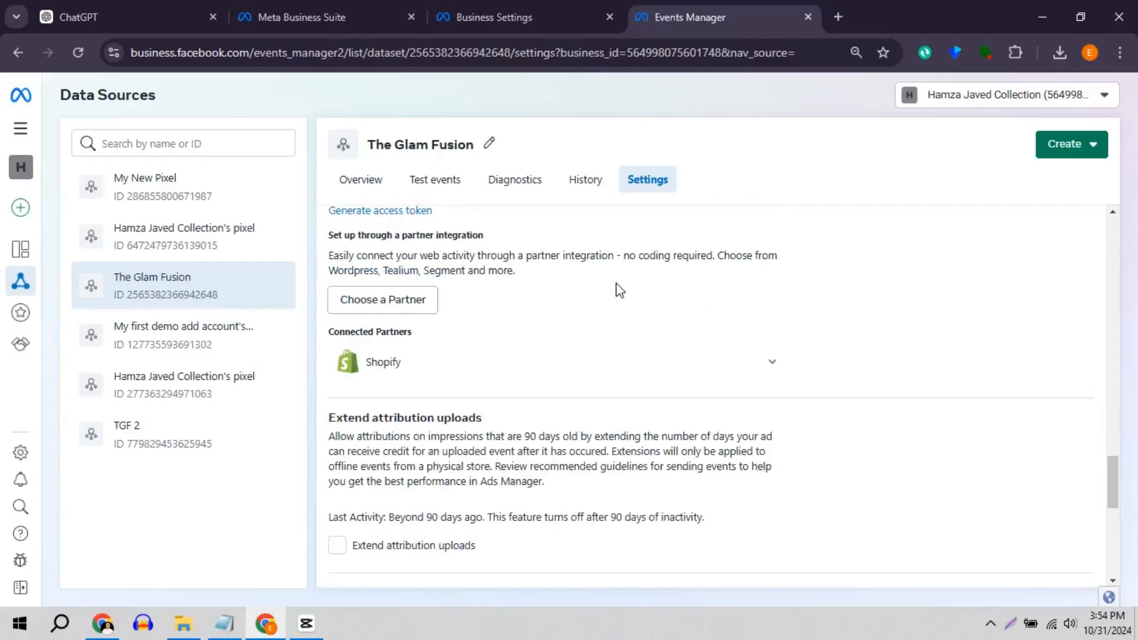
pyautogui.click(771, 362)
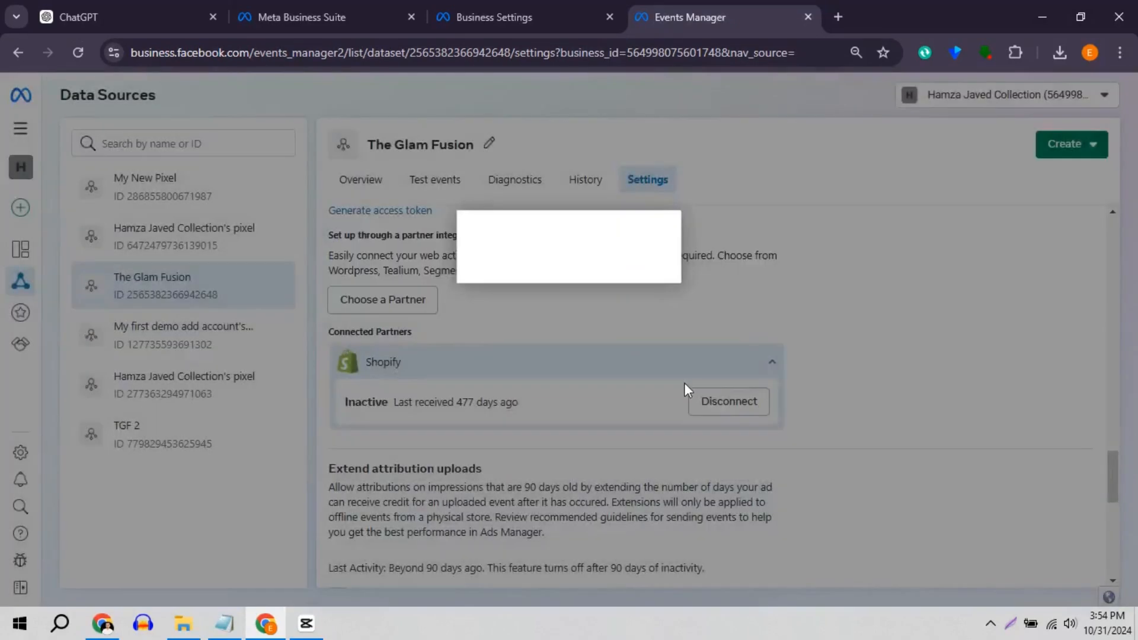
# Start the Shopify disconnect, advance to the verify step, and tick the pixel-disconnect acknowledgement
pyautogui.click(727, 401)
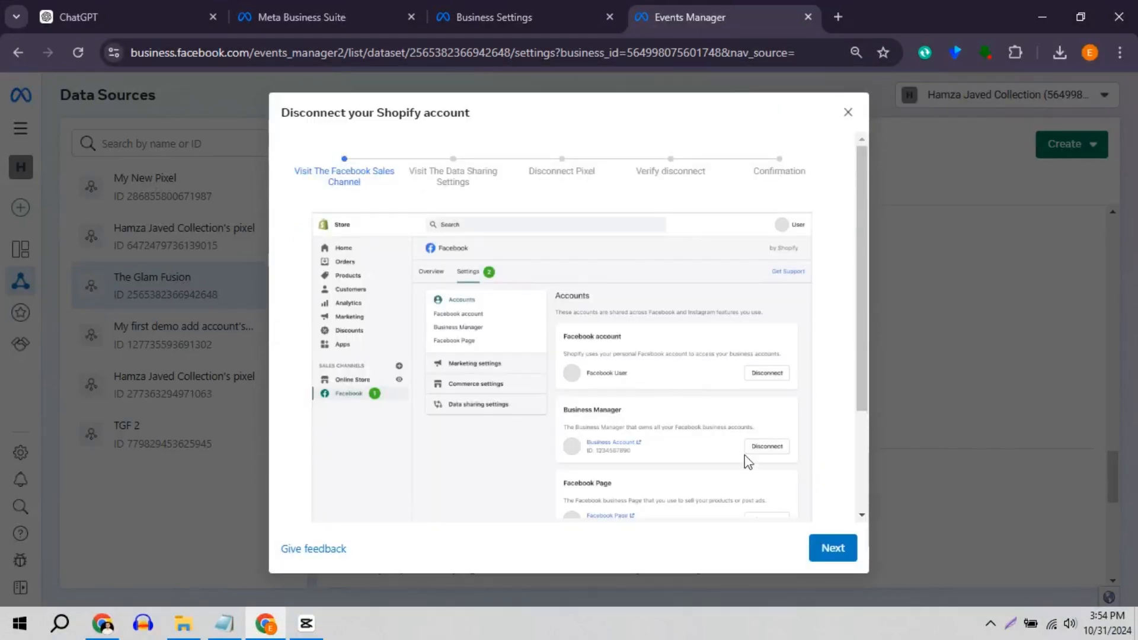
pyautogui.click(832, 548)
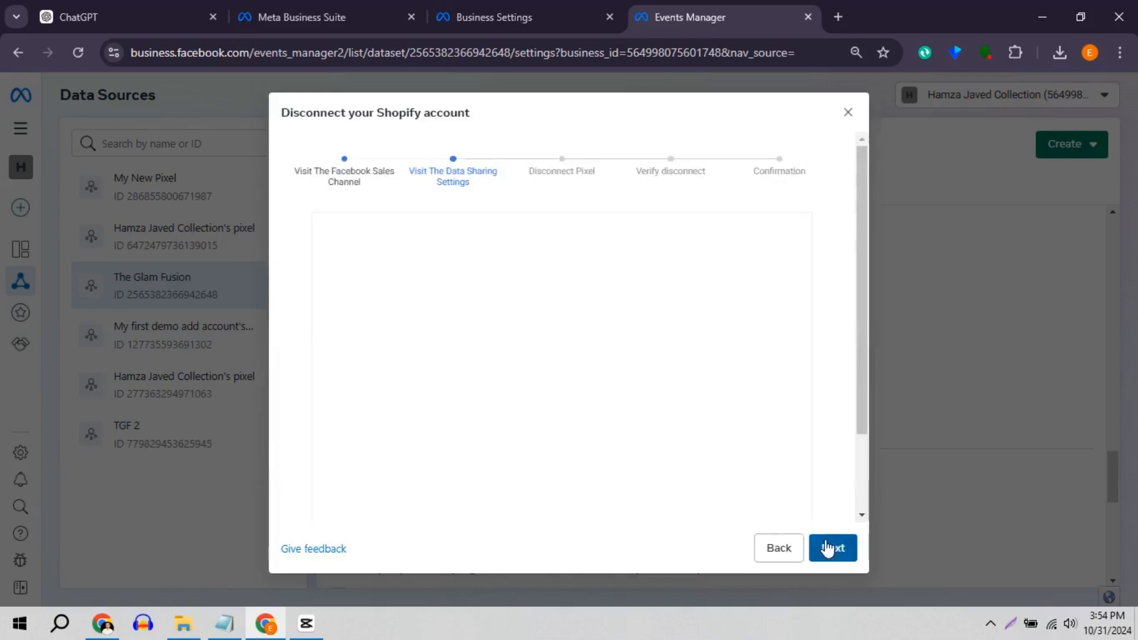
pyautogui.click(831, 547)
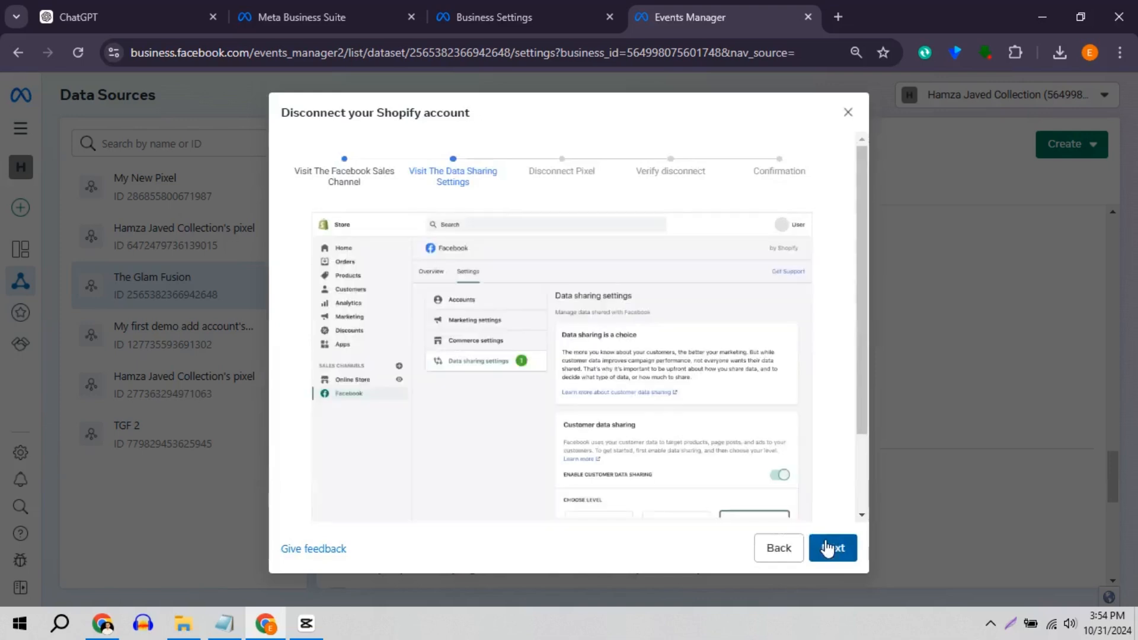
pyautogui.click(831, 547)
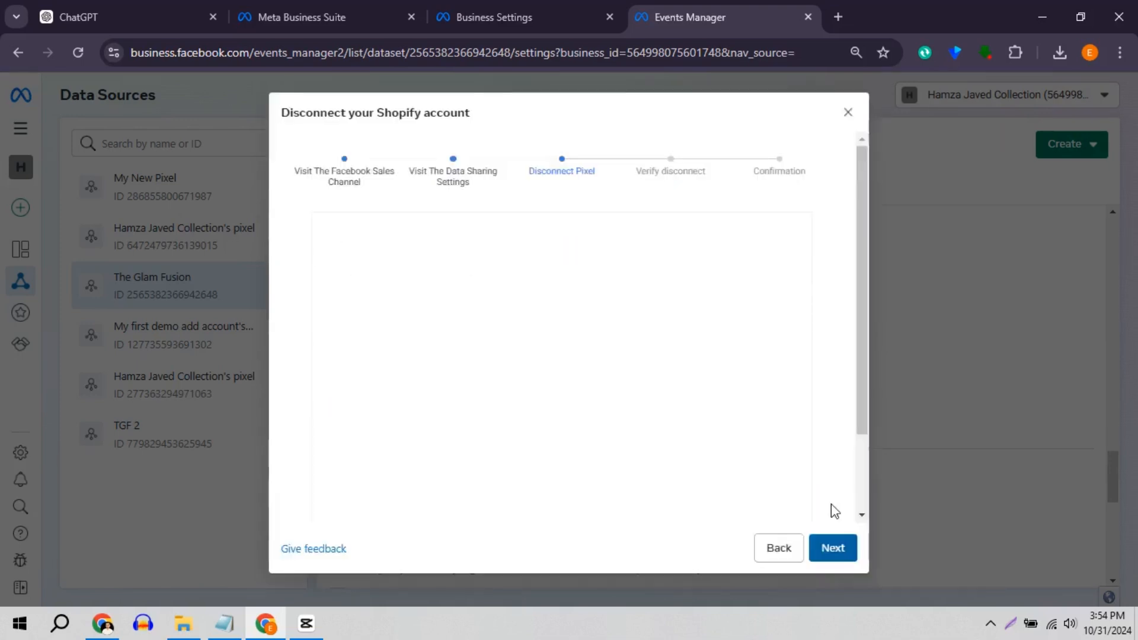
pyautogui.click(831, 547)
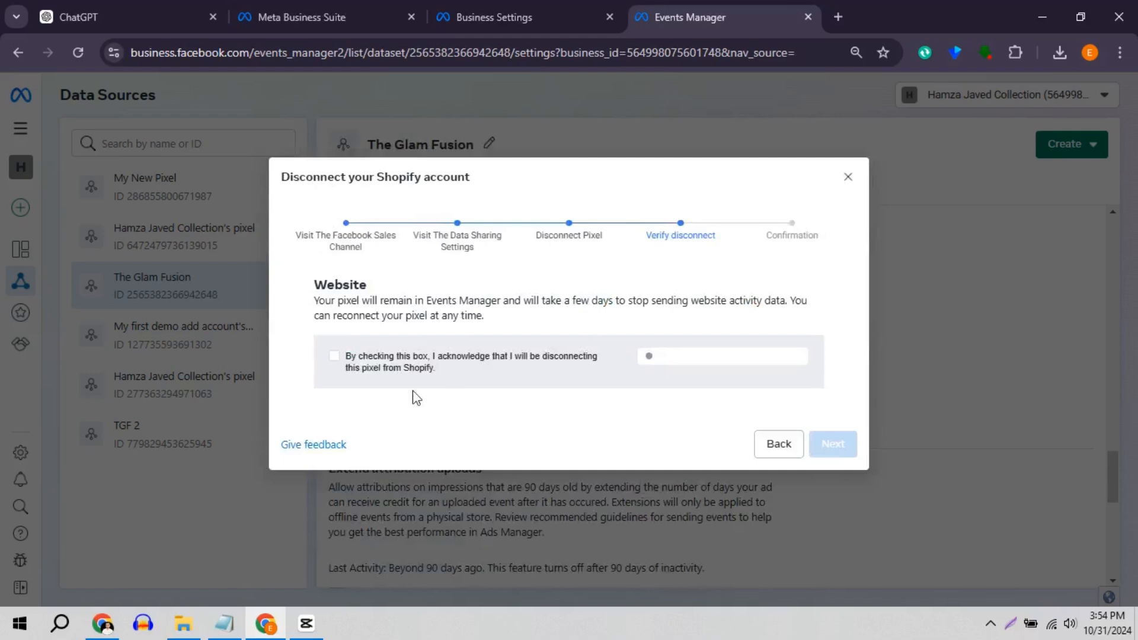
pyautogui.click(334, 356)
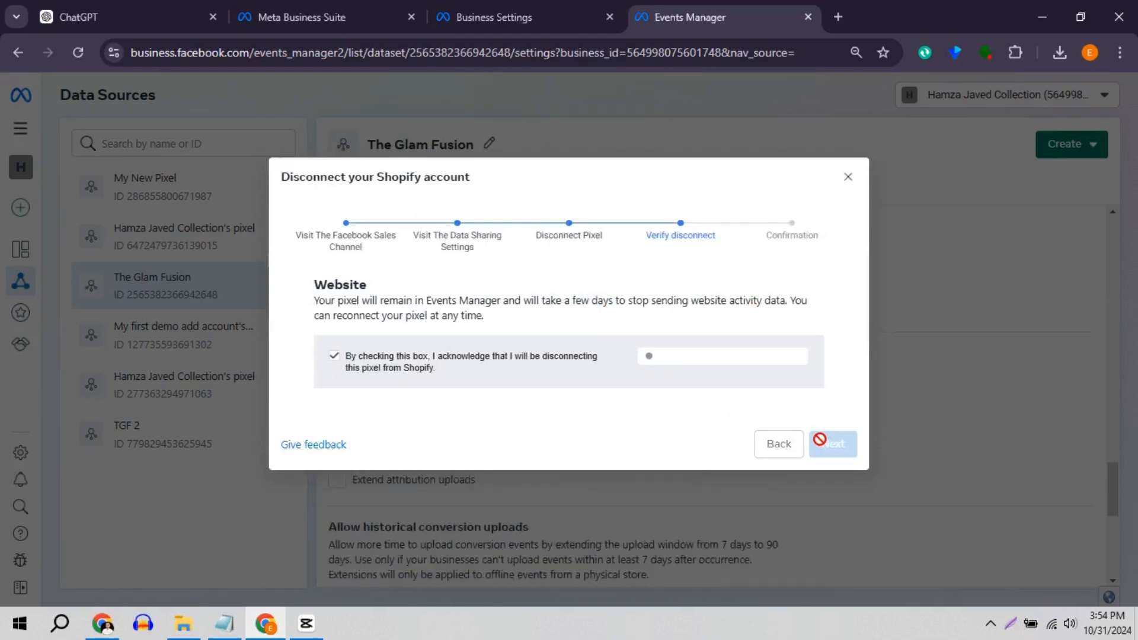
# Submit the Shopify disconnect and finish on the Success screen
pyautogui.click(832, 443)
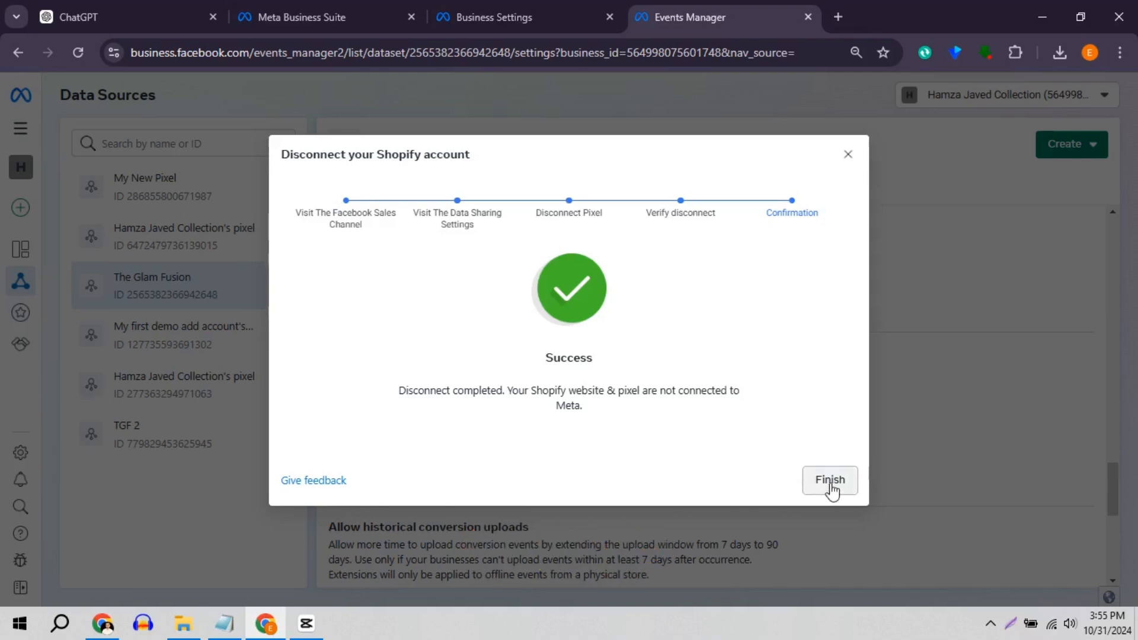
pyautogui.click(828, 479)
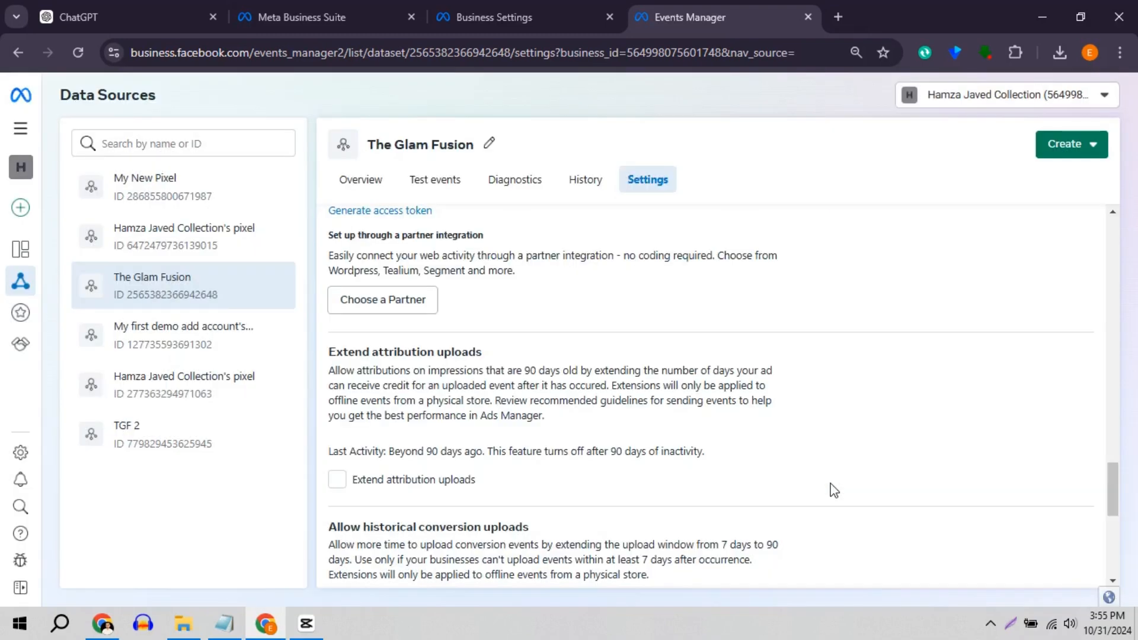